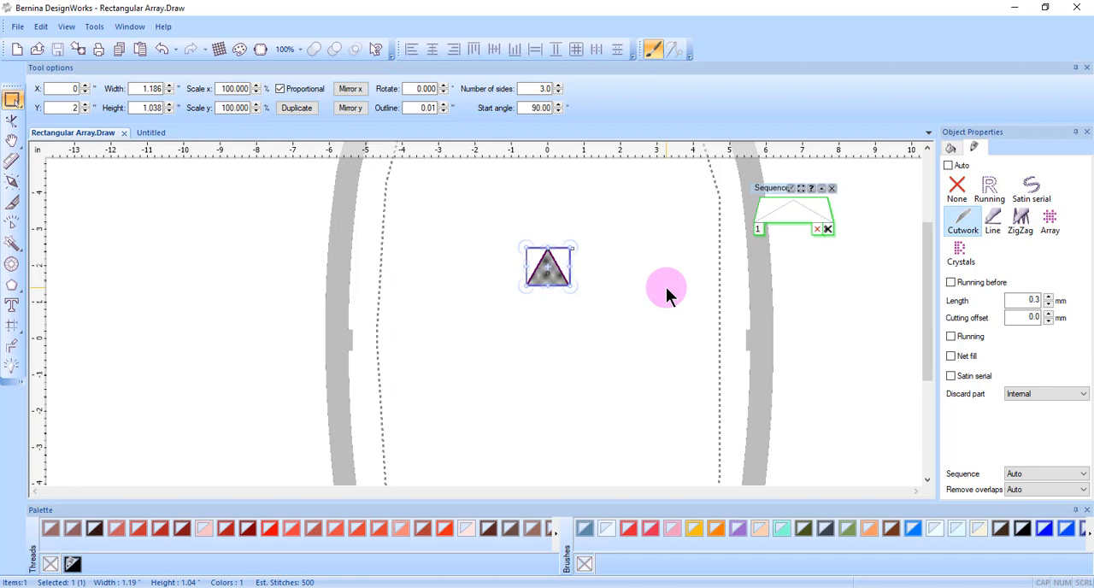
mouse_move(667, 277)
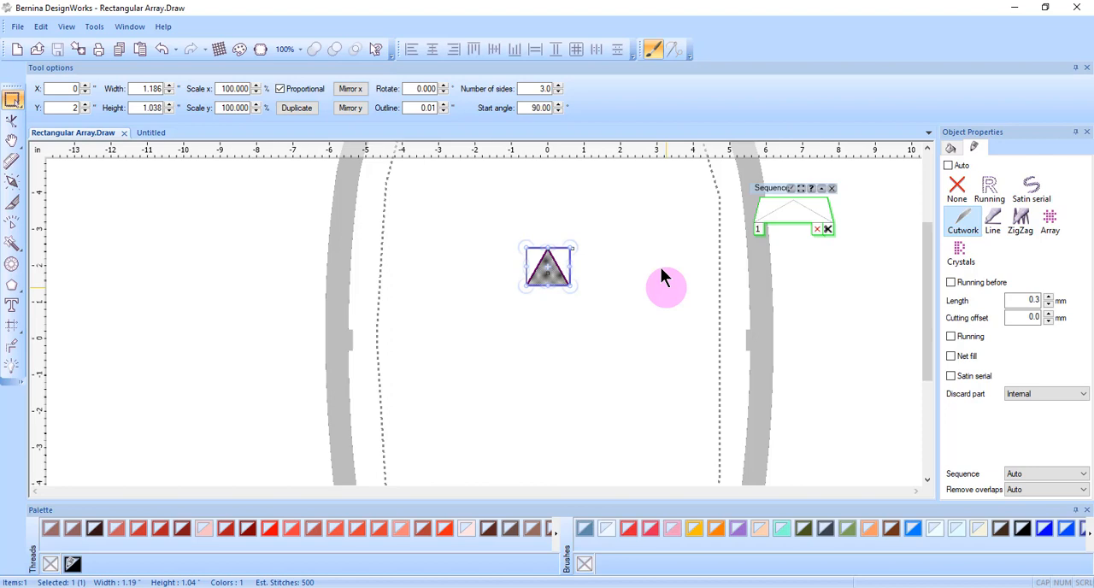
mouse_move(162, 222)
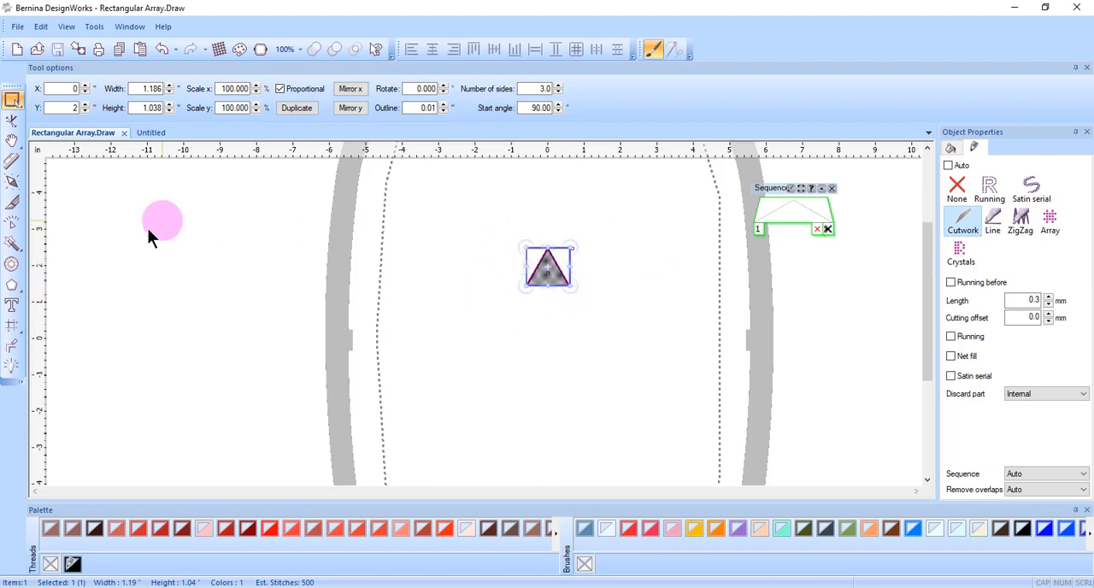
mouse_move(13, 333)
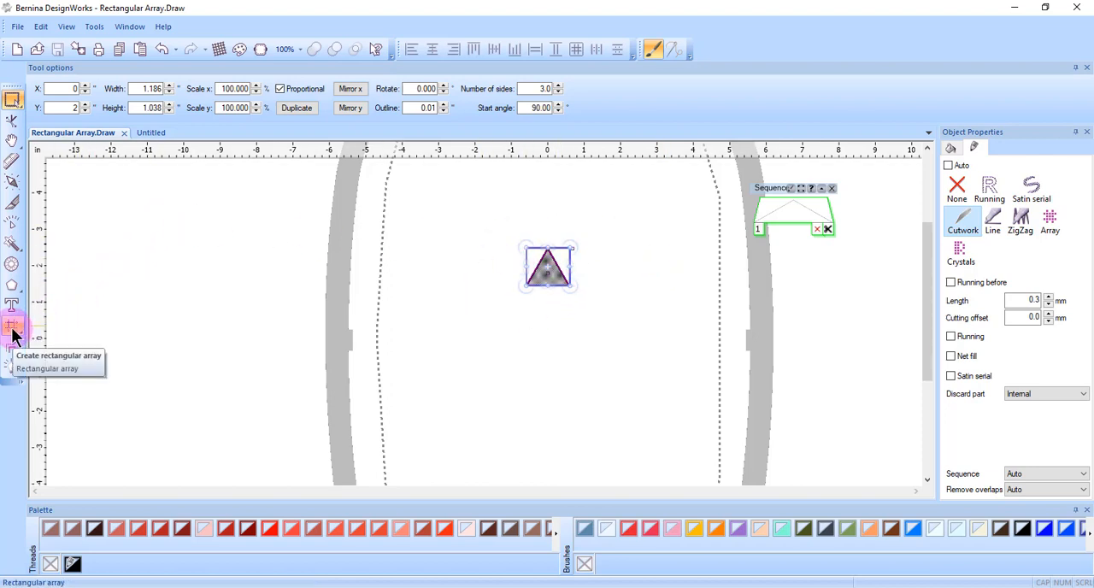
- Start a rectangular array of the triangle with Clone objects kept on, viewing the full two-column preview
left_click(13, 333)
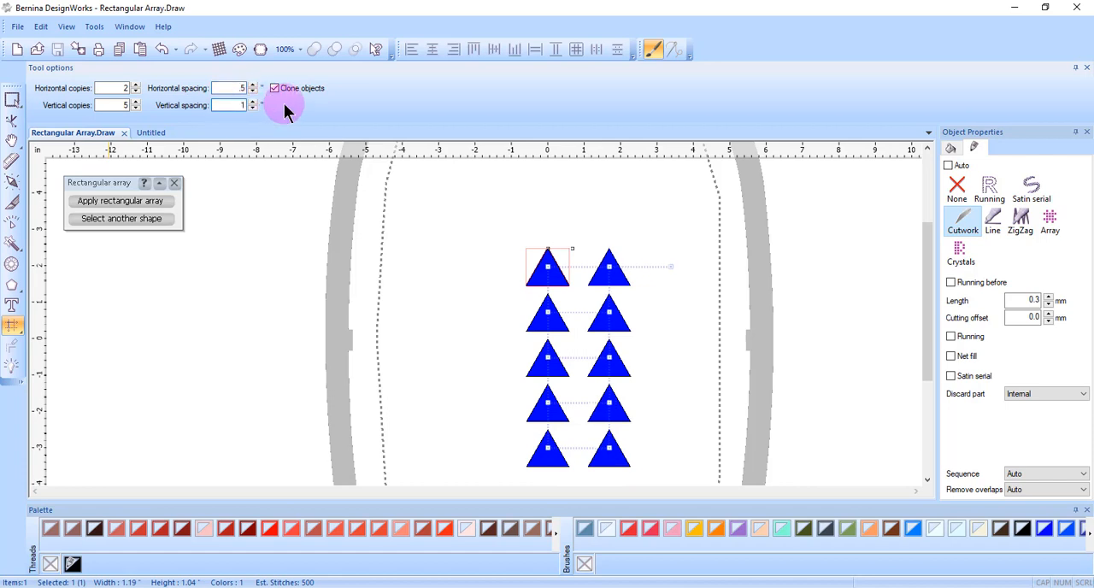
left_click(251, 102)
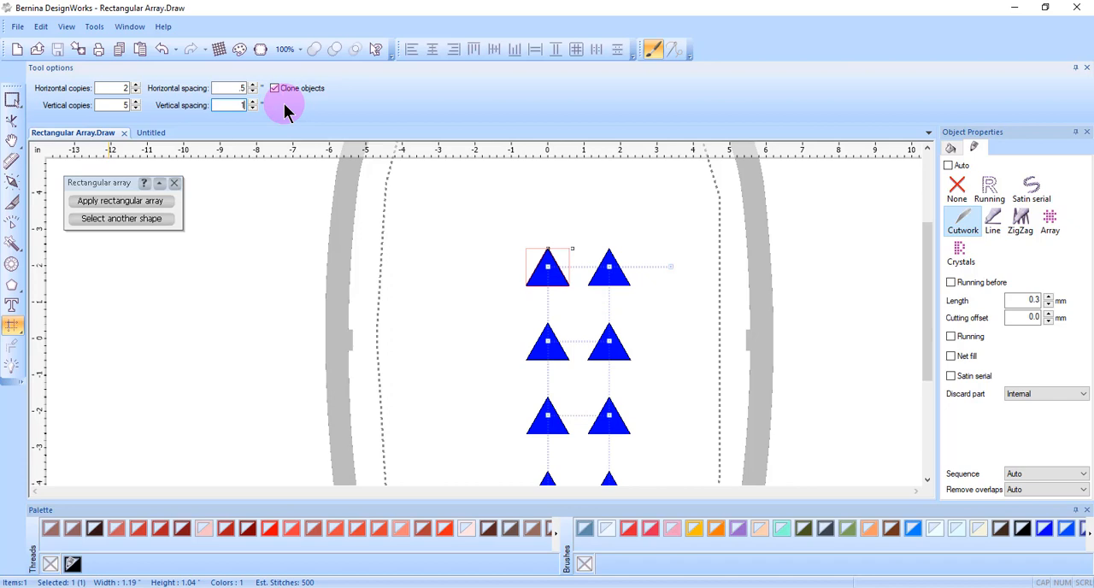
scroll("up", 3)
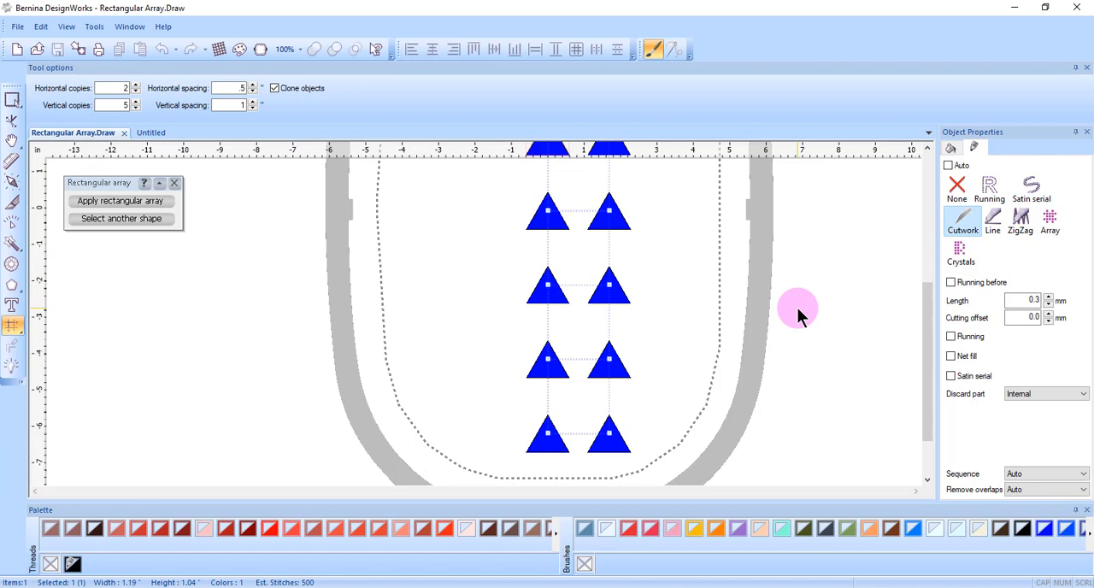
mouse_move(619, 230)
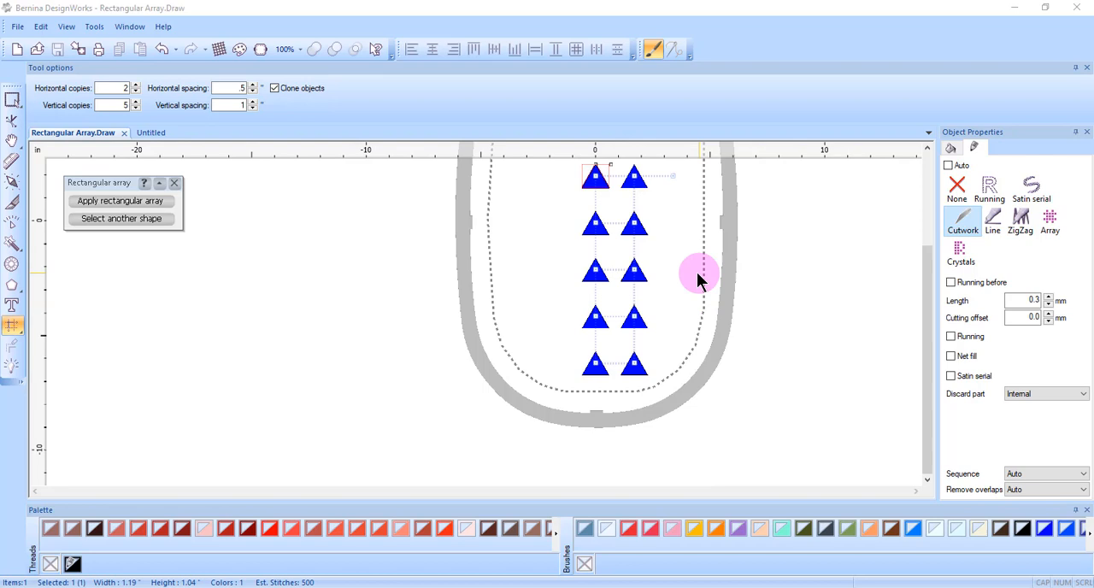
mouse_move(653, 240)
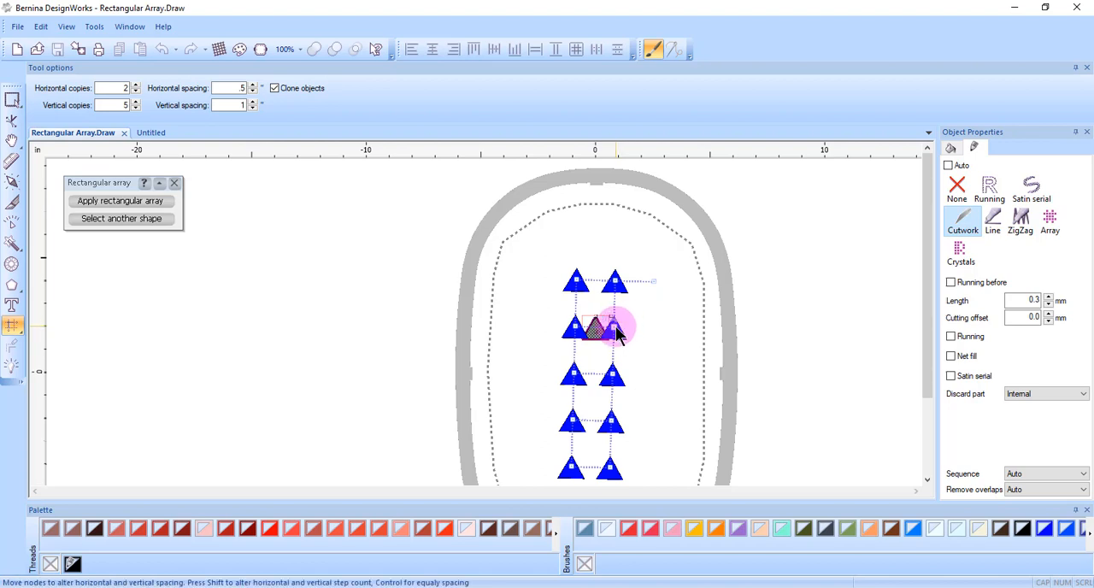
- Drag the spacing node so both array spacings become 1.1, widening the column gap
left_click_drag(607, 329, 639, 359)
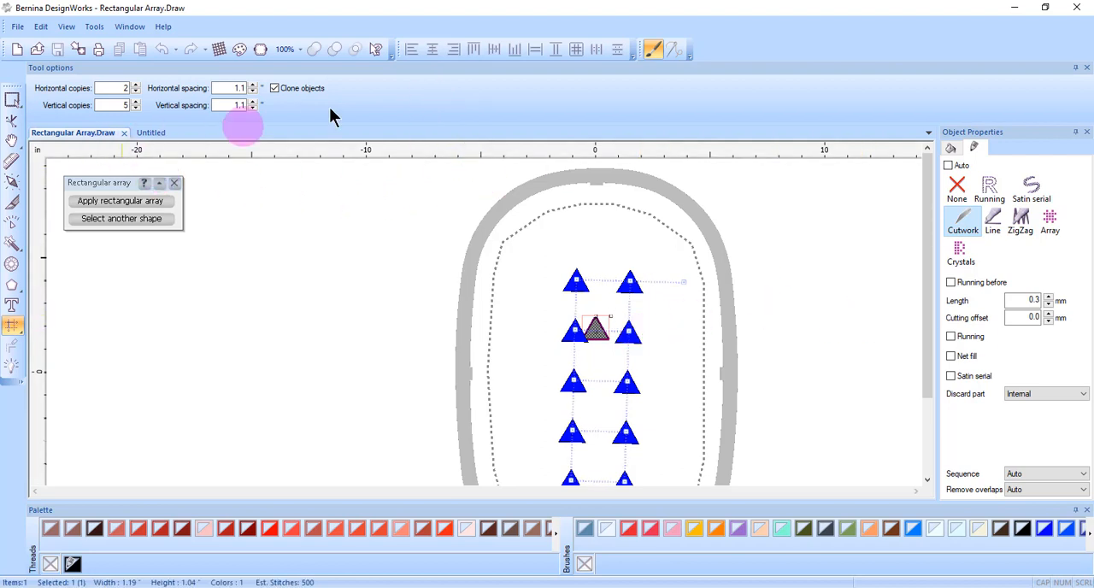
mouse_move(624, 373)
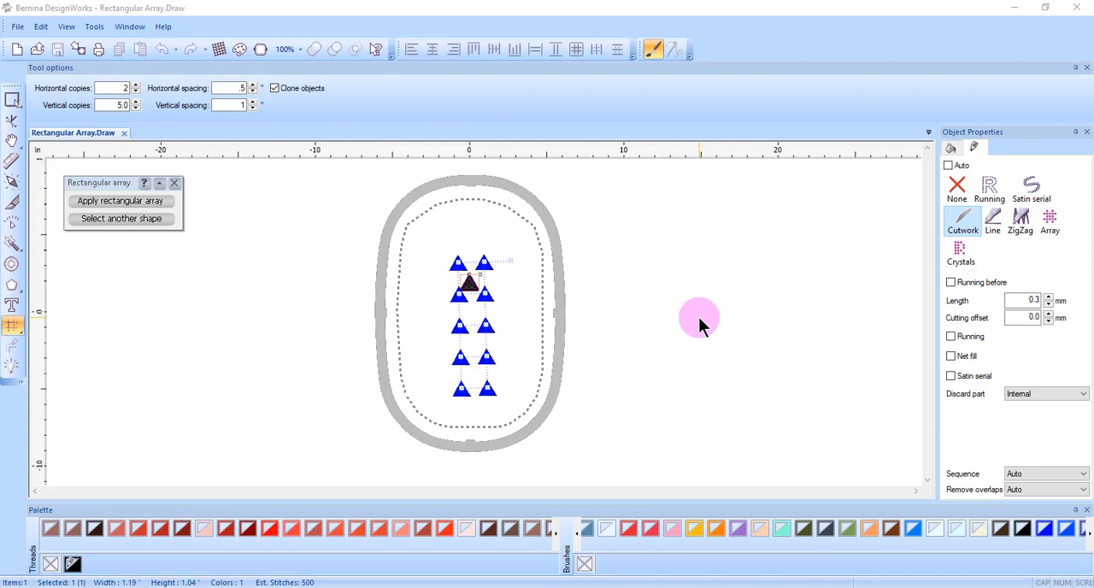
mouse_move(656, 263)
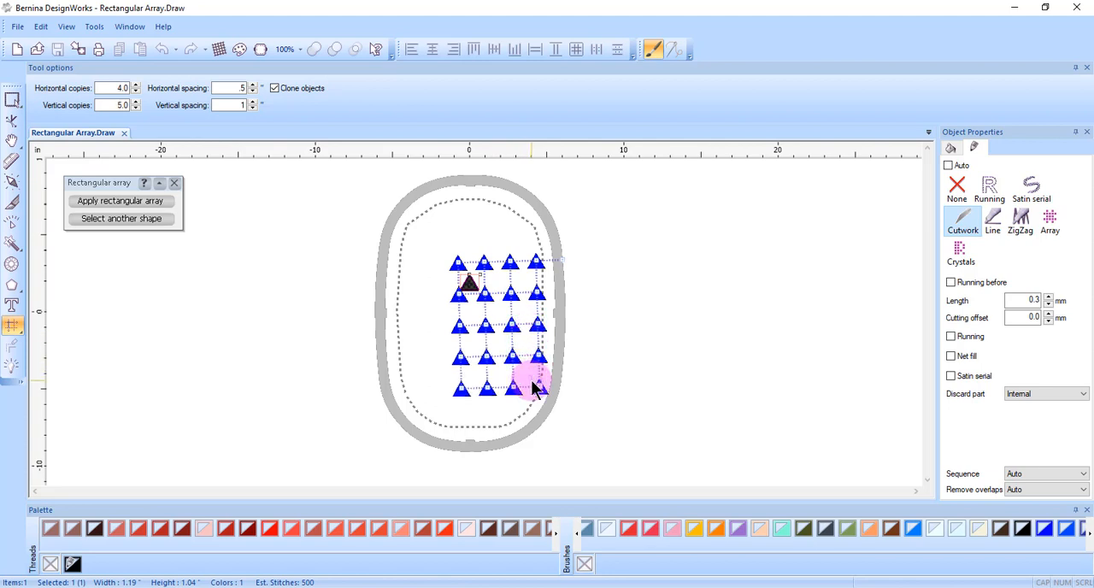
- Shift-drag the corner node so the array becomes three columns of five triangles
left_click(133, 109)
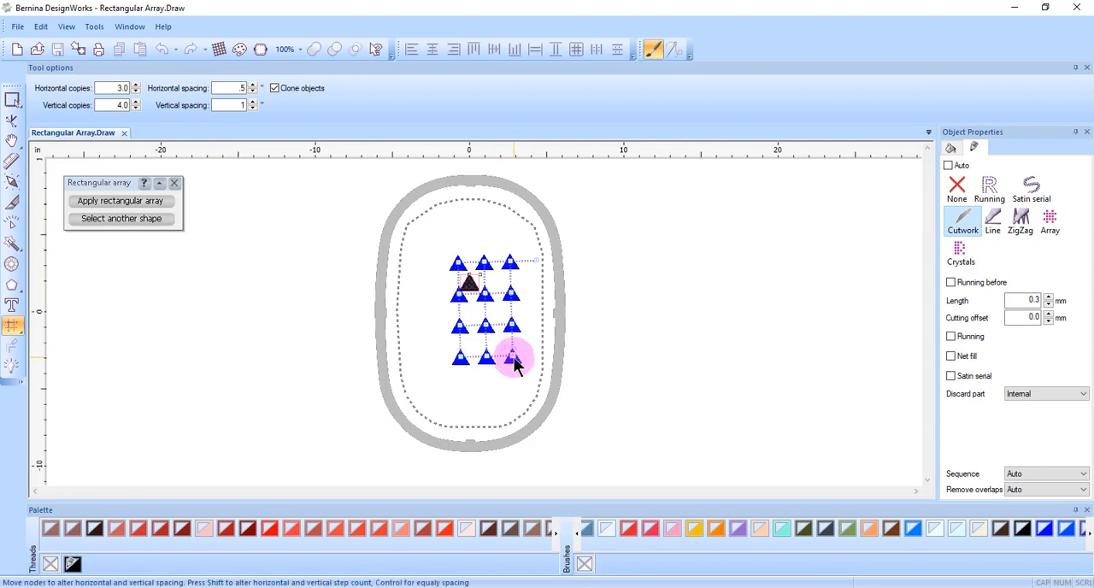
left_click_drag(513, 359, 601, 441)
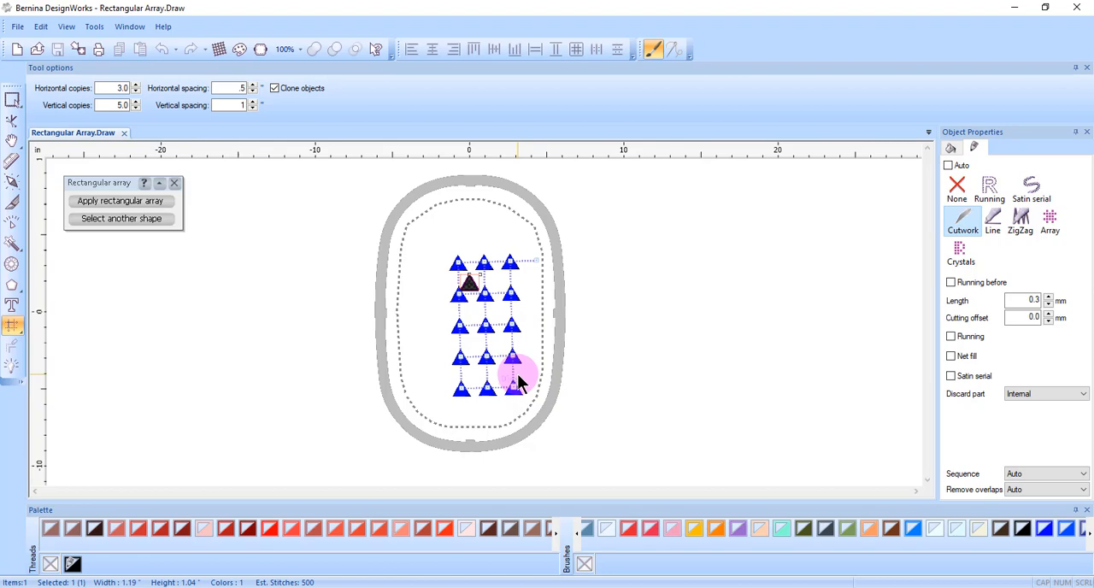
mouse_move(516, 376)
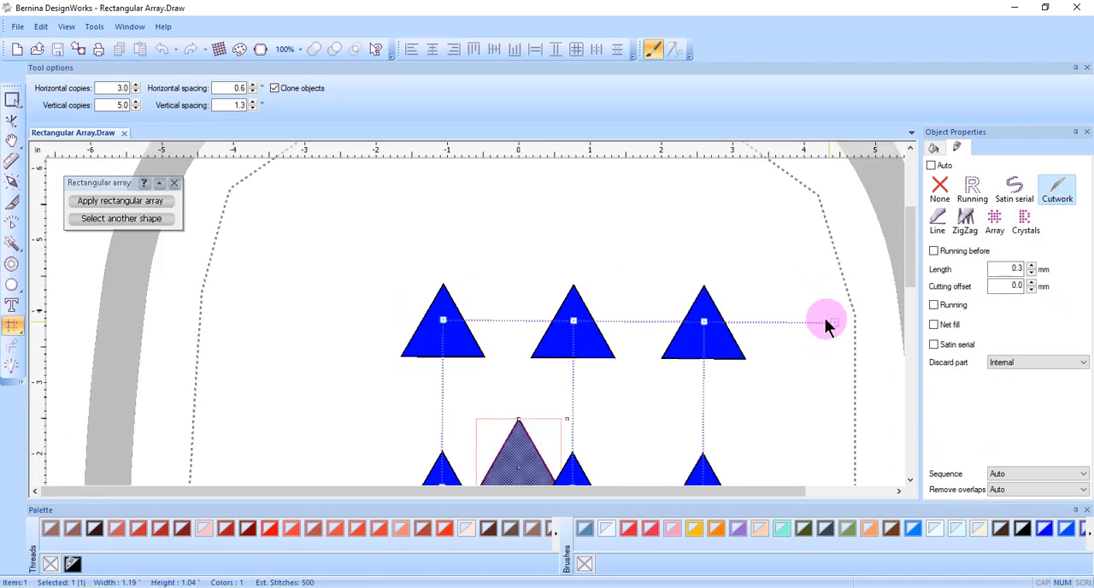
mouse_move(704, 321)
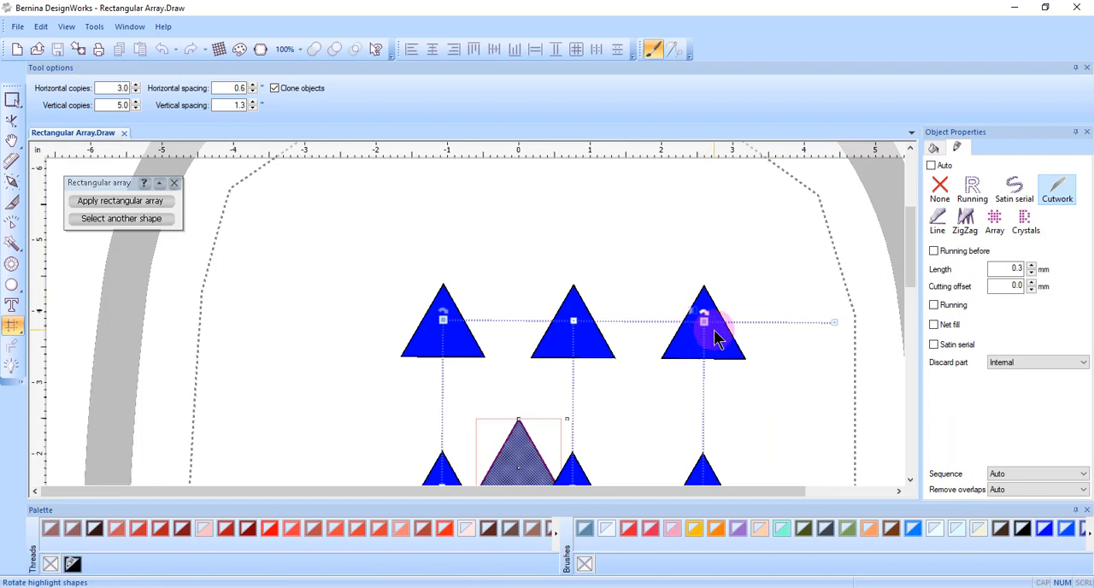
mouse_move(699, 318)
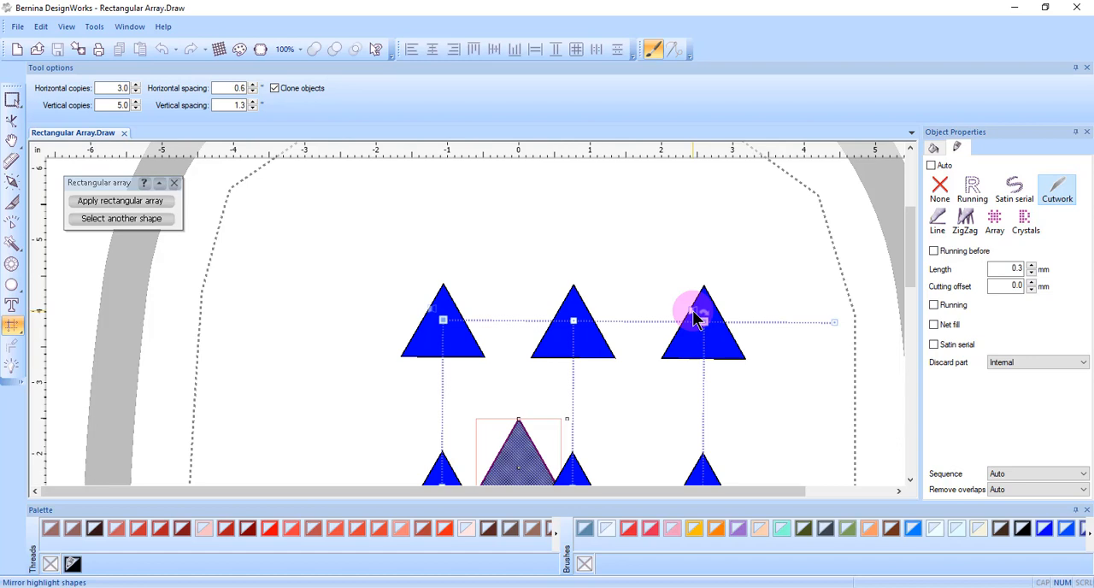
- Adjust the array so horizontal spacing is about 0.6 and vertical spacing 1.3
left_click(120, 200)
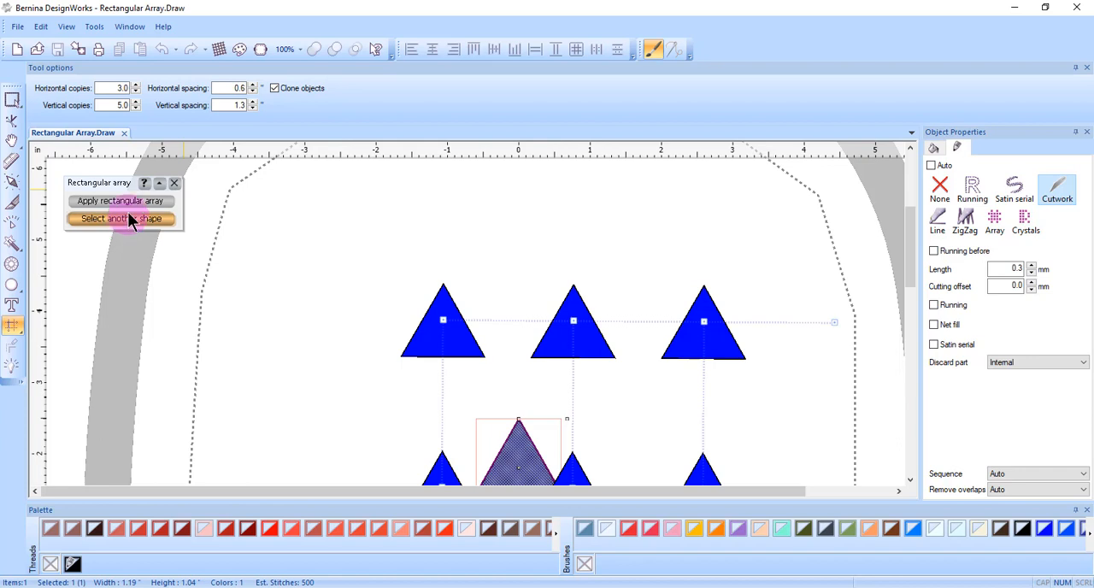
- Apply the rectangular array, turning the preview into 15 separate triangles
left_click(119, 200)
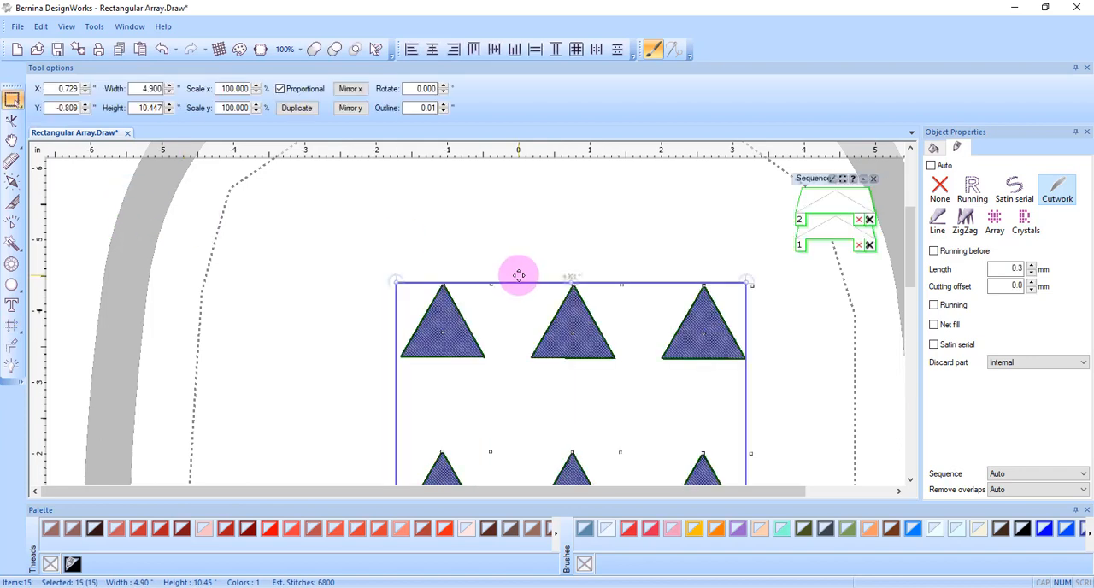
left_click(465, 347)
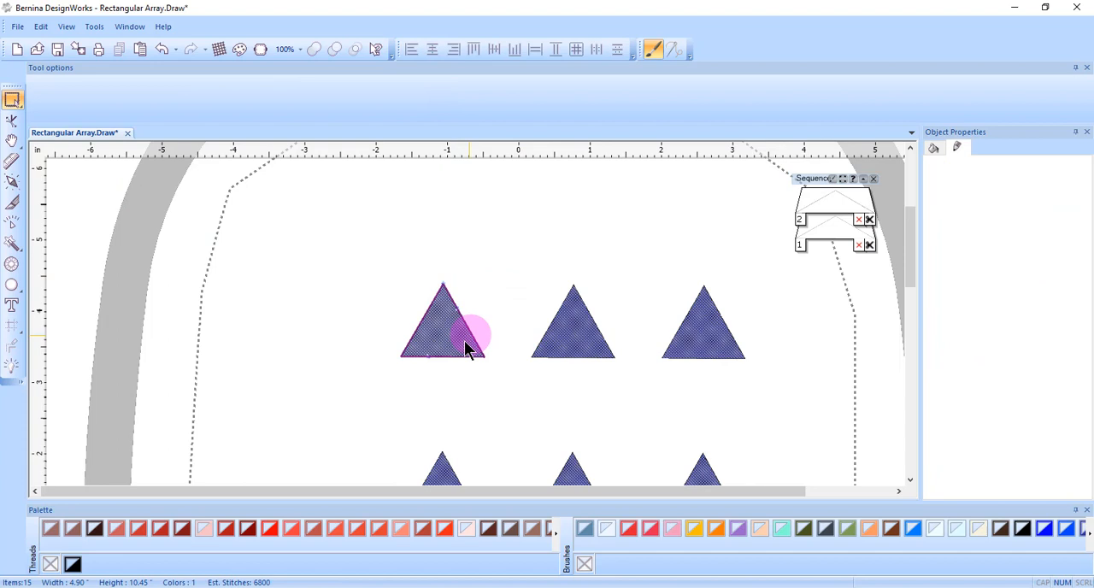
- Select the top-left triangle clone and begin reshaping it with Edit shape nodes (F10)
left_click(443, 333)
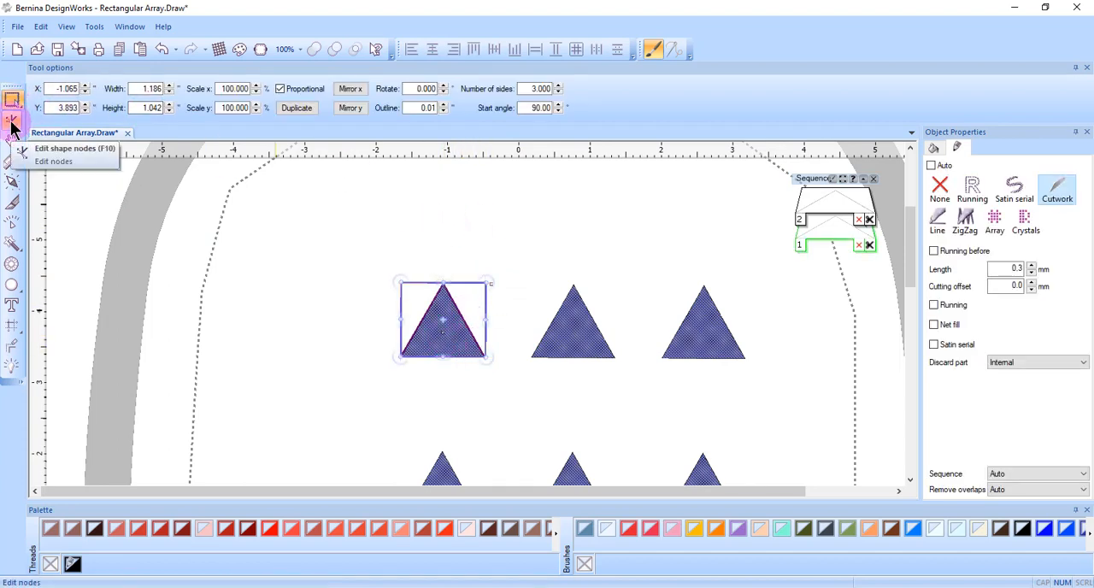
left_click(14, 123)
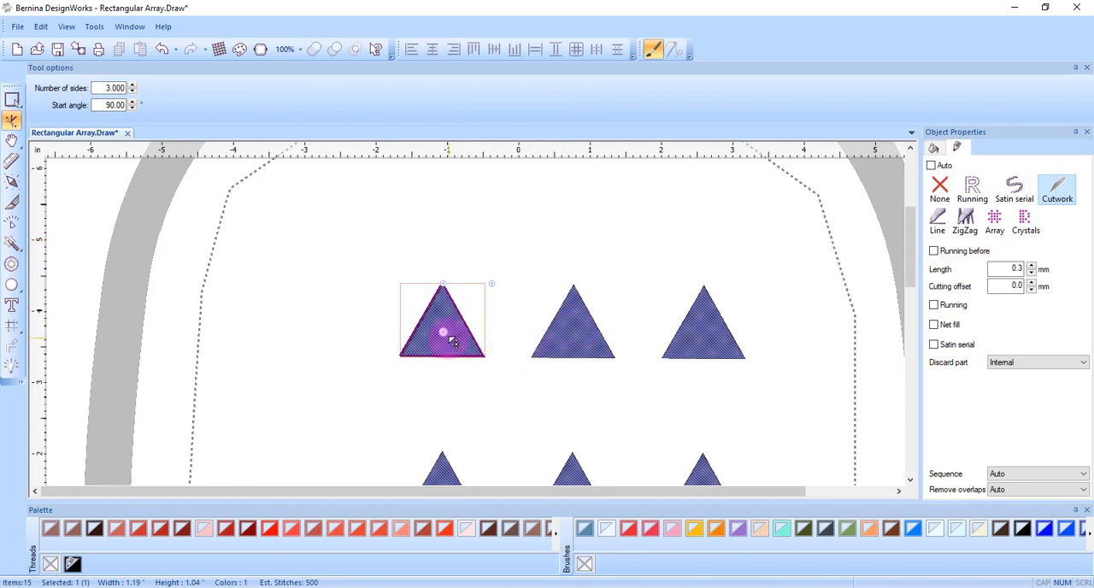
left_click_drag(453, 342, 441, 313)
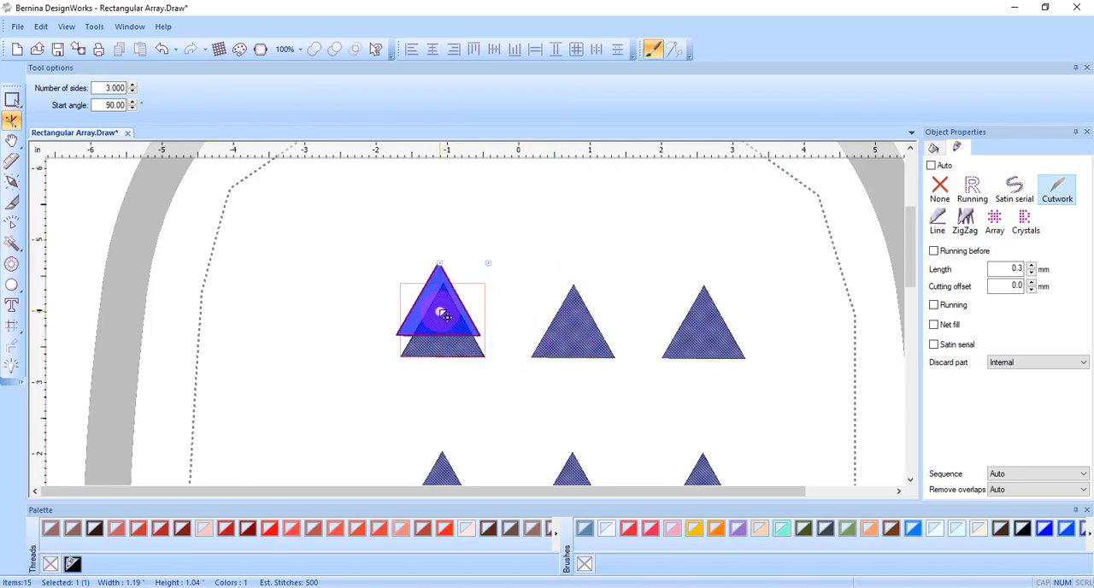